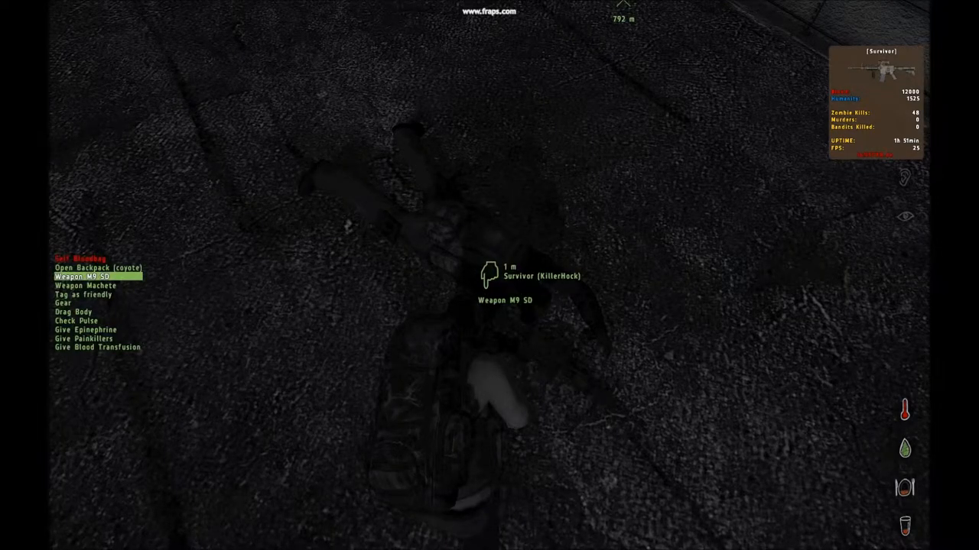
Execute 'Weapon M9 SD' from the survivor's action menu to close the action list
click(87, 276)
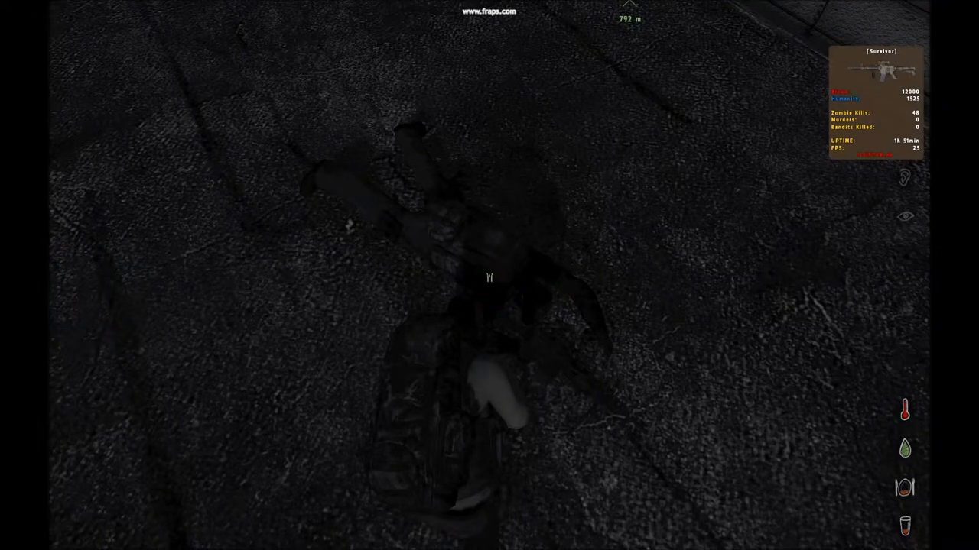